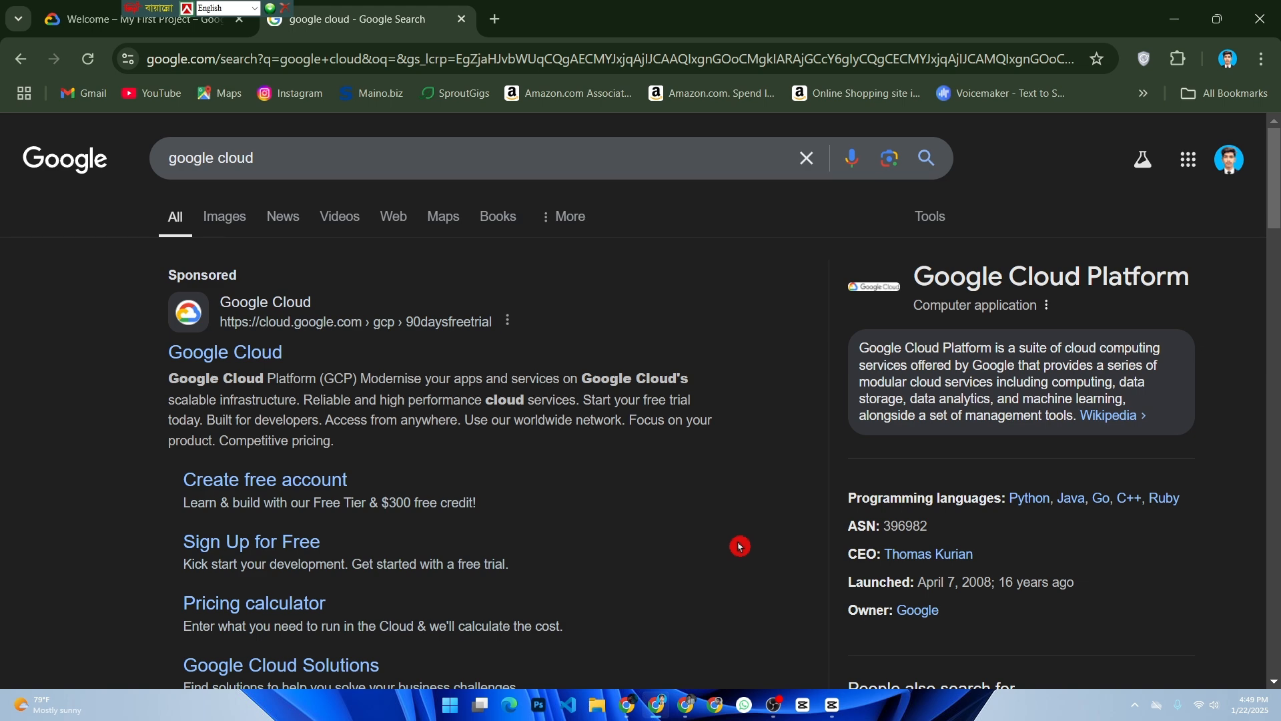
mouse_move(715, 532)
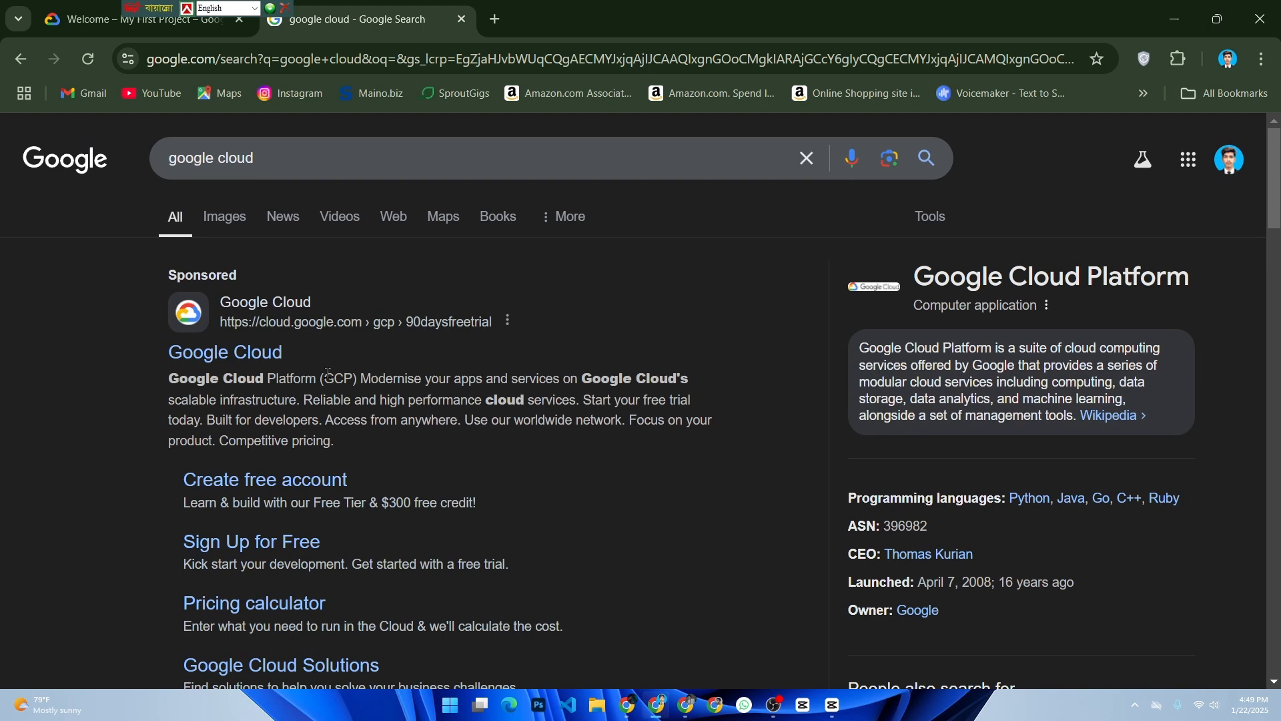
- Open Google Cloud's free sign-up page from the 'google cloud' search results
click(251, 543)
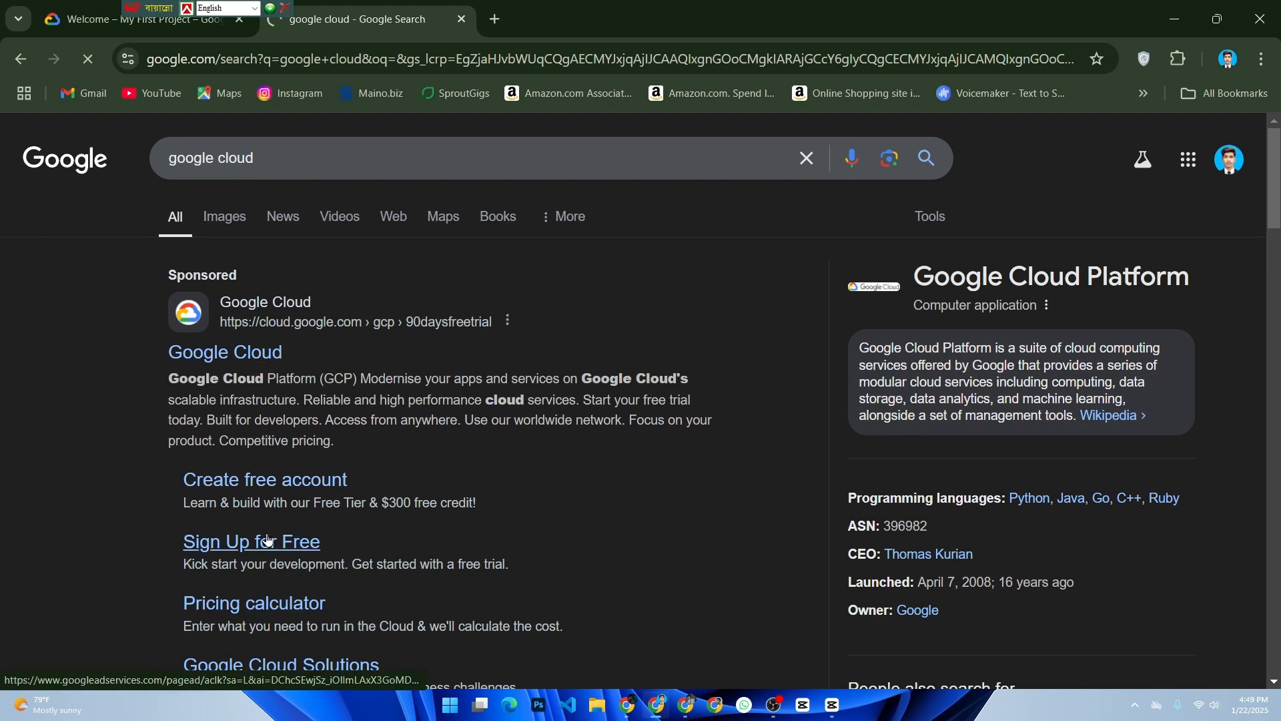
- Start the free-trial sign-up (Step 1 of 2), check the My First Project welcome tab, and return to the free-trial page
click(282, 526)
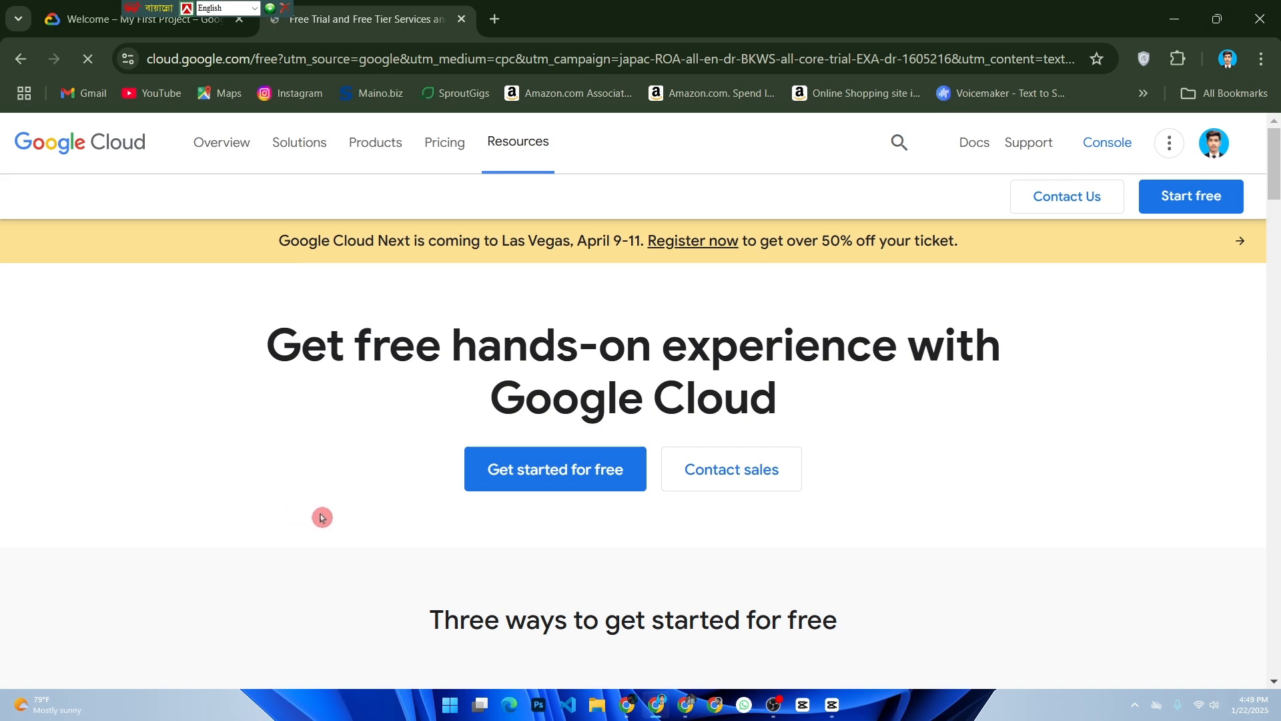
mouse_move(714, 518)
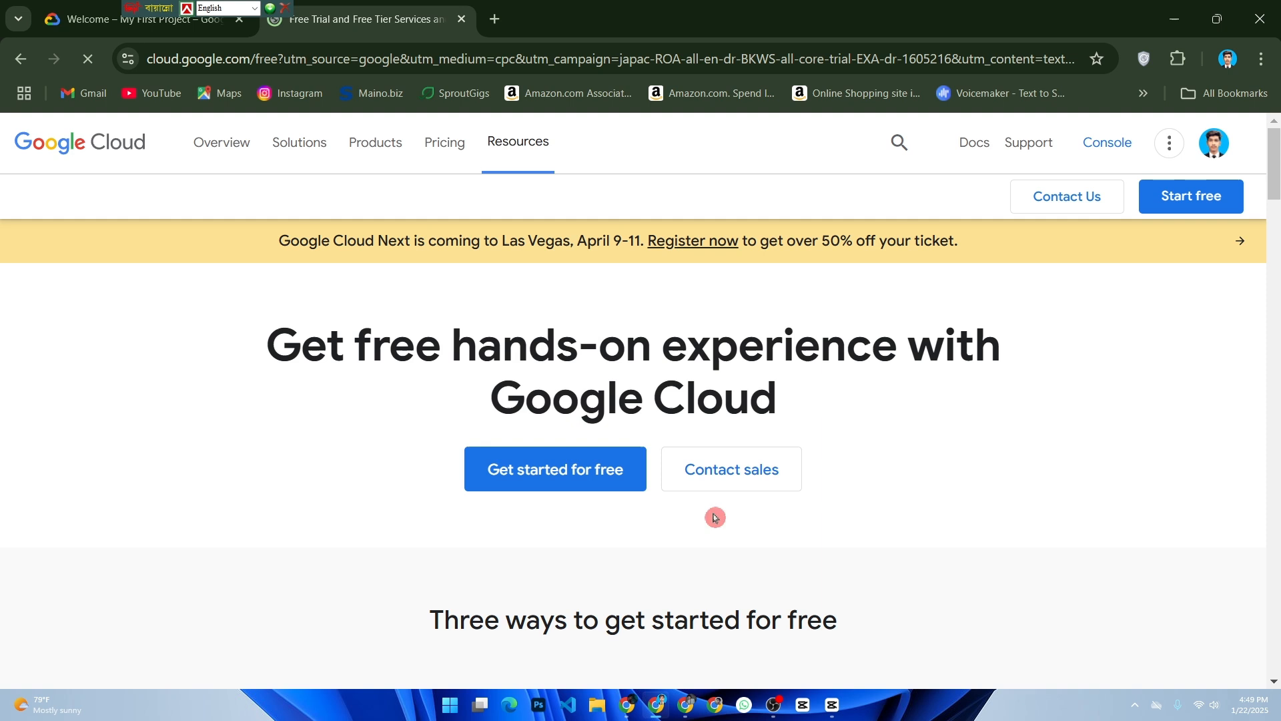
click(554, 469)
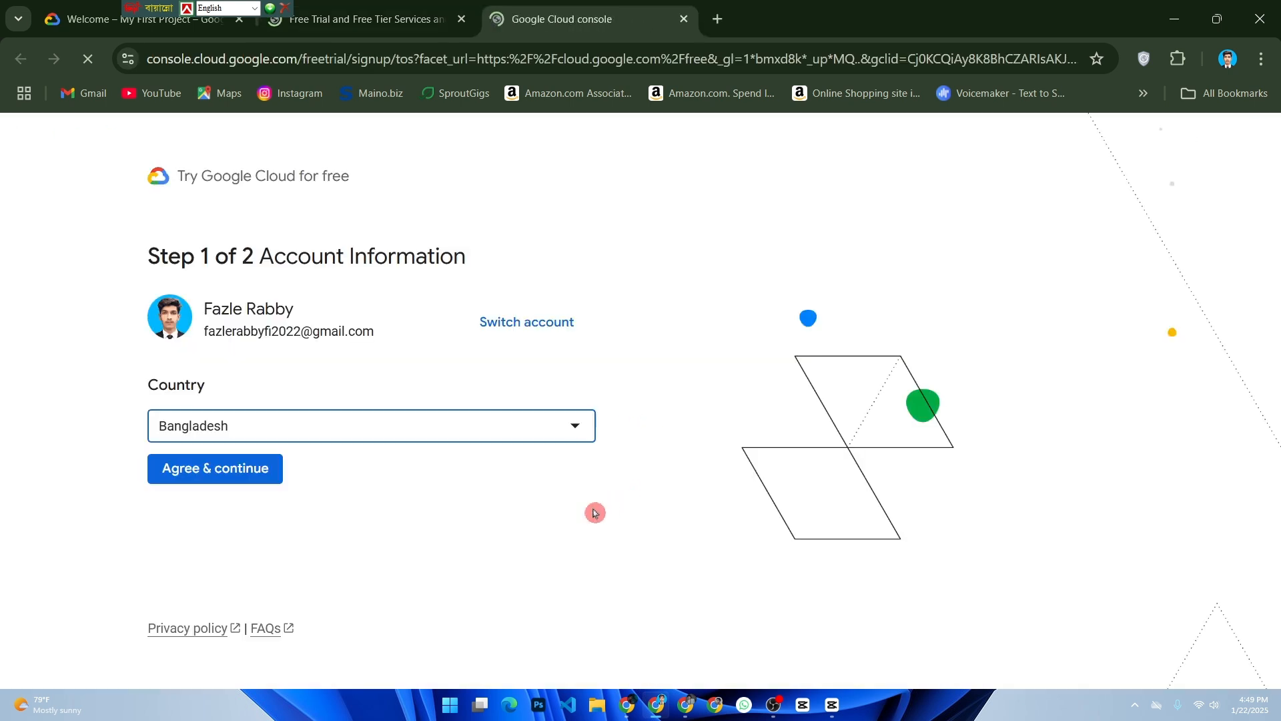
click(214, 469)
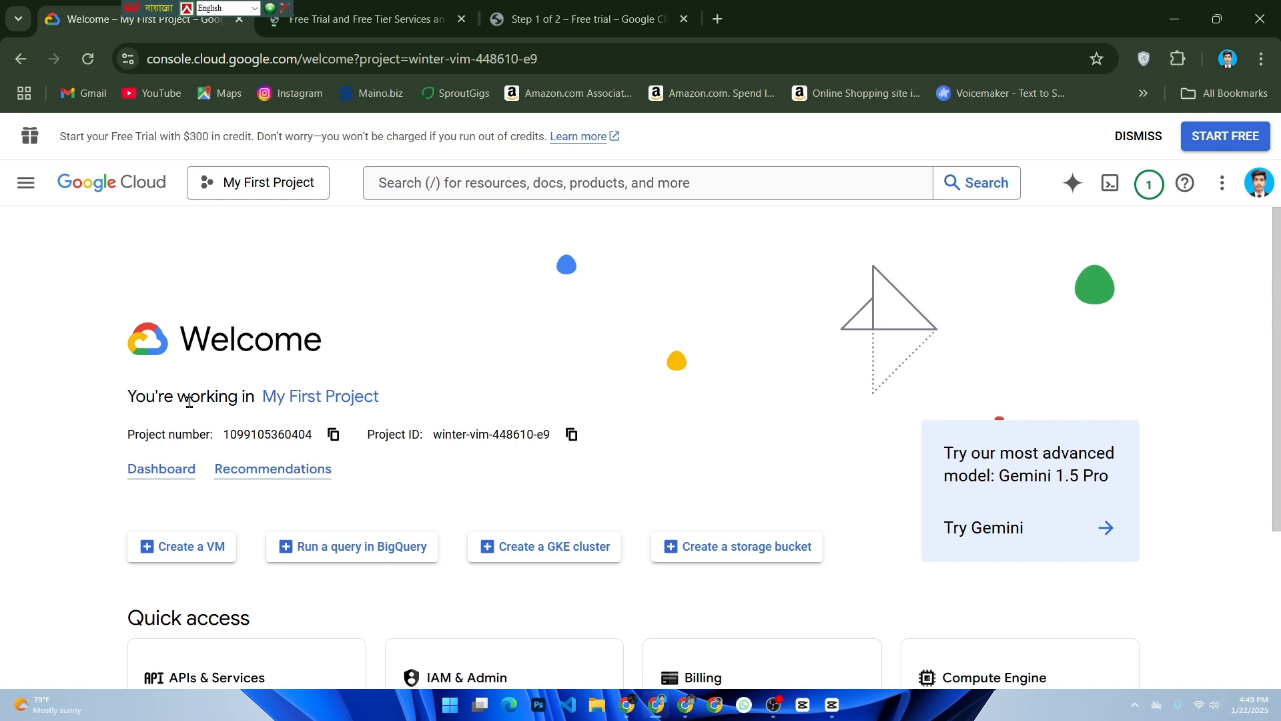
scroll(down, 3)
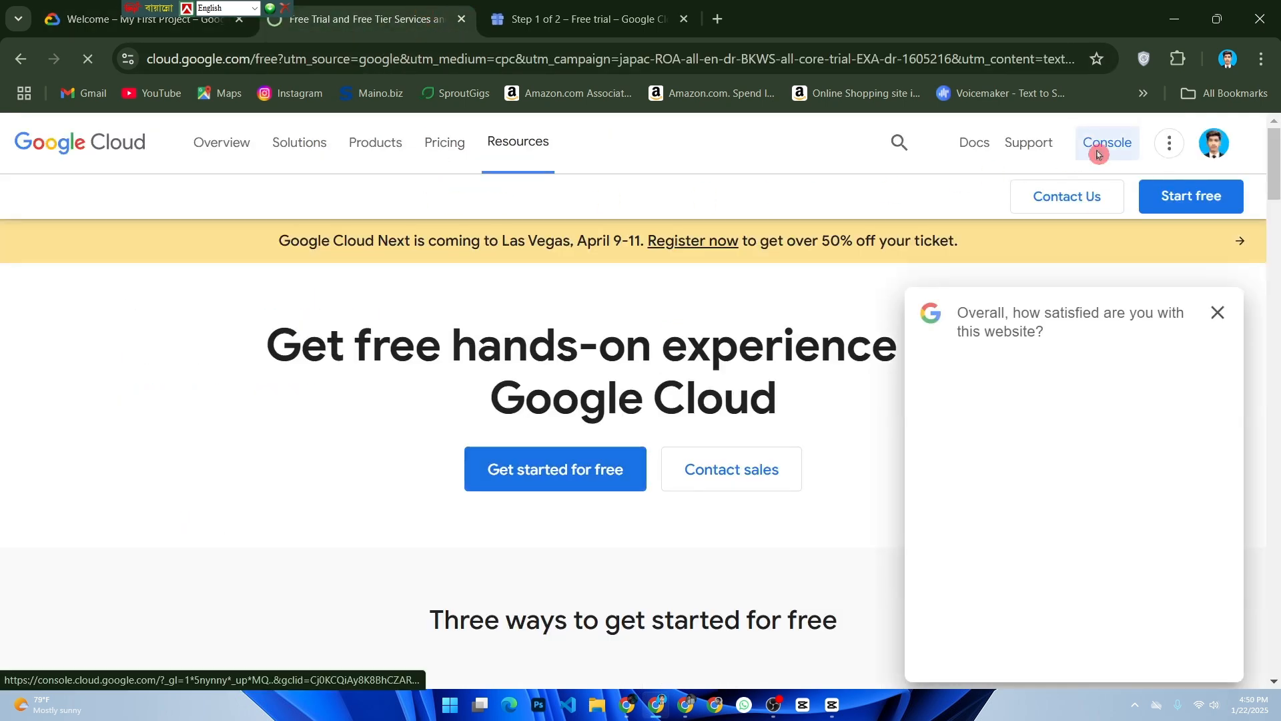
- Go to the Cloud console and open Marketplace for My First Project from the navigation menu
click(1108, 142)
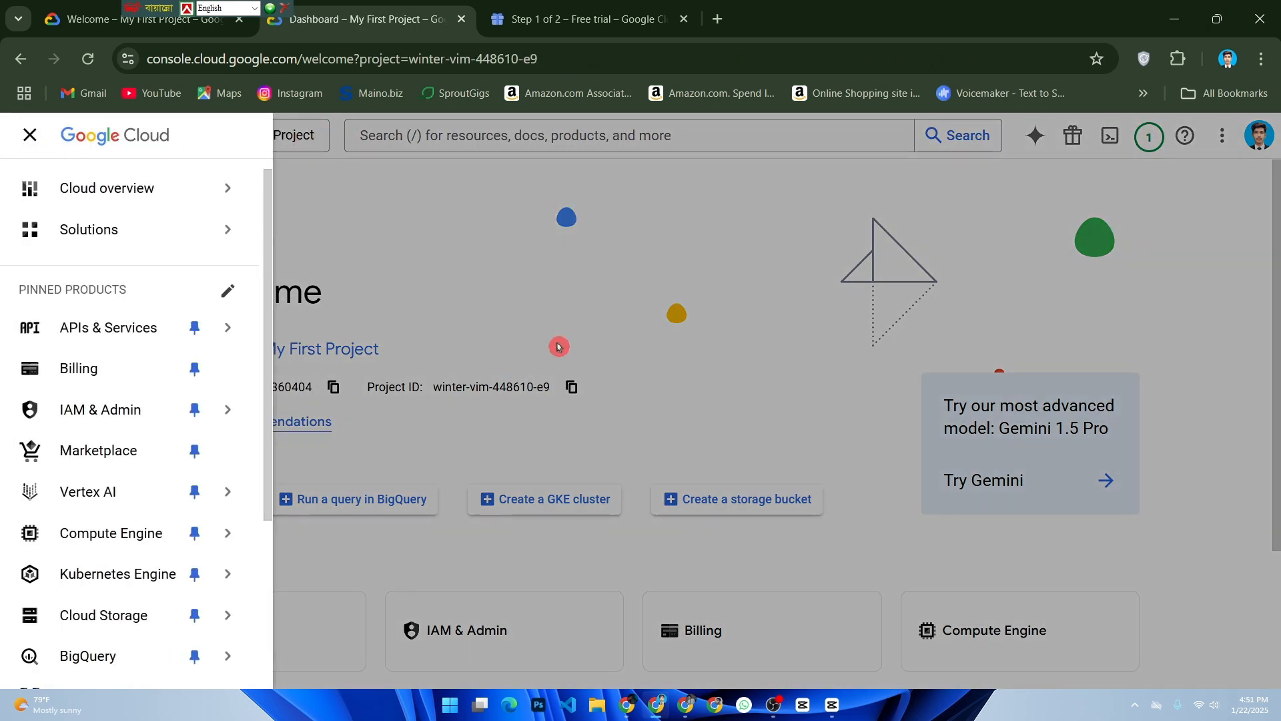
mouse_move(88, 471)
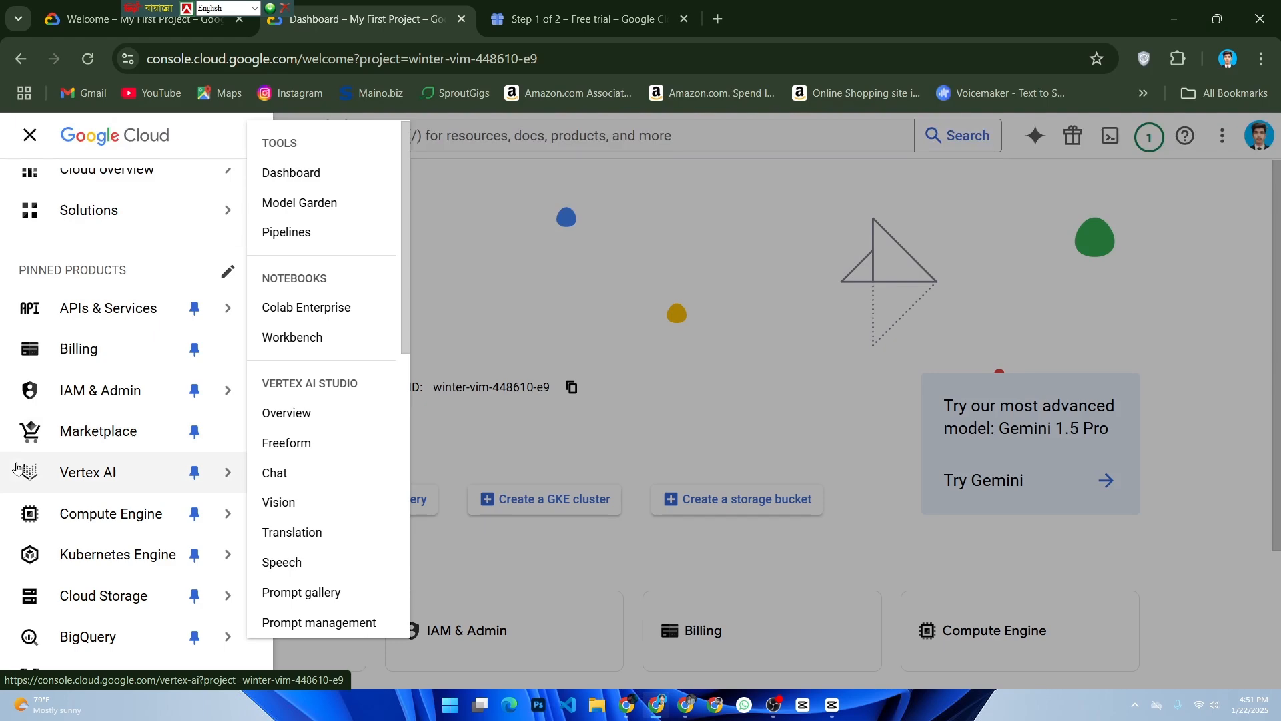
click(97, 431)
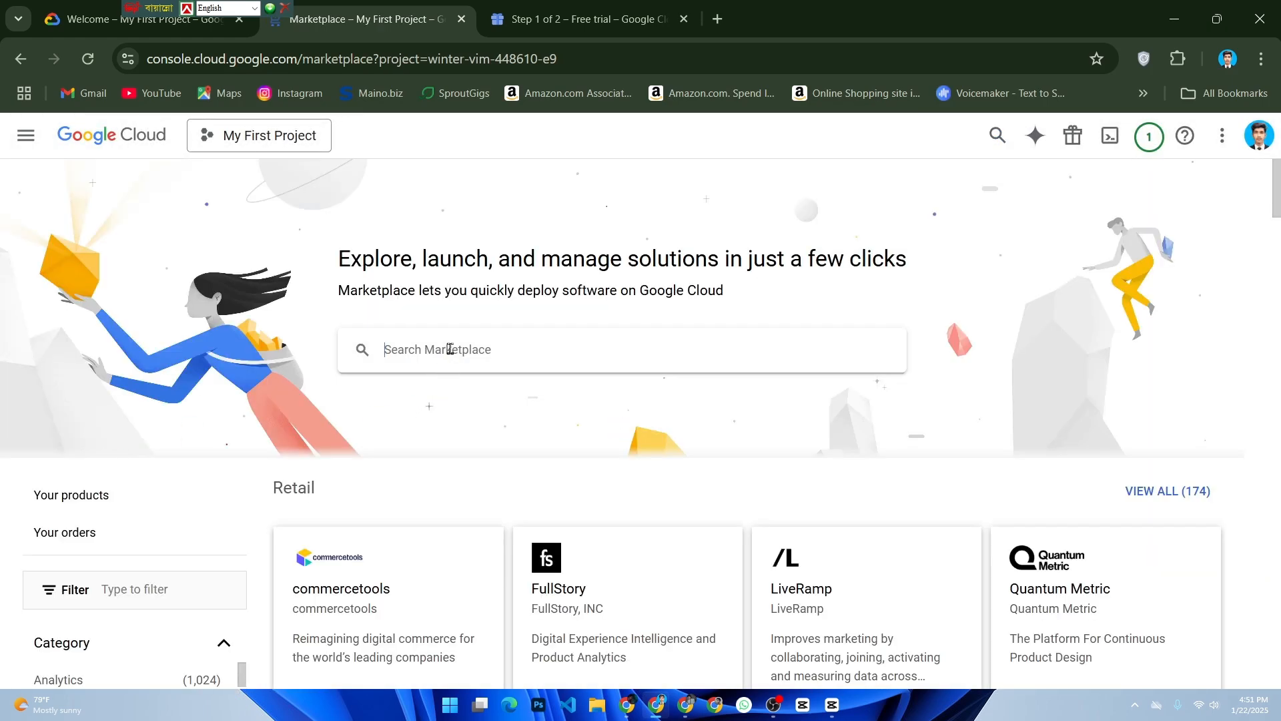
- Search the Marketplace for WORDPRESS and browse down to the Google Click to Deploy listing
text(WORDPRESS)
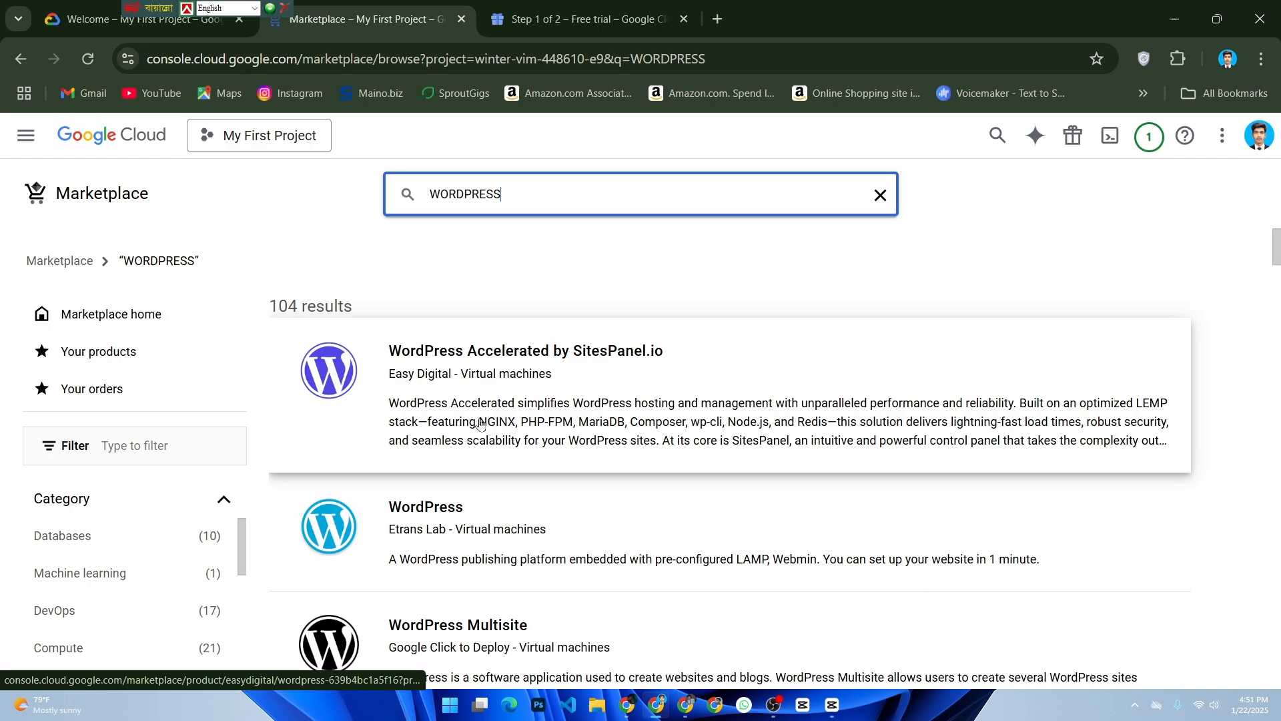
scroll(down, 3)
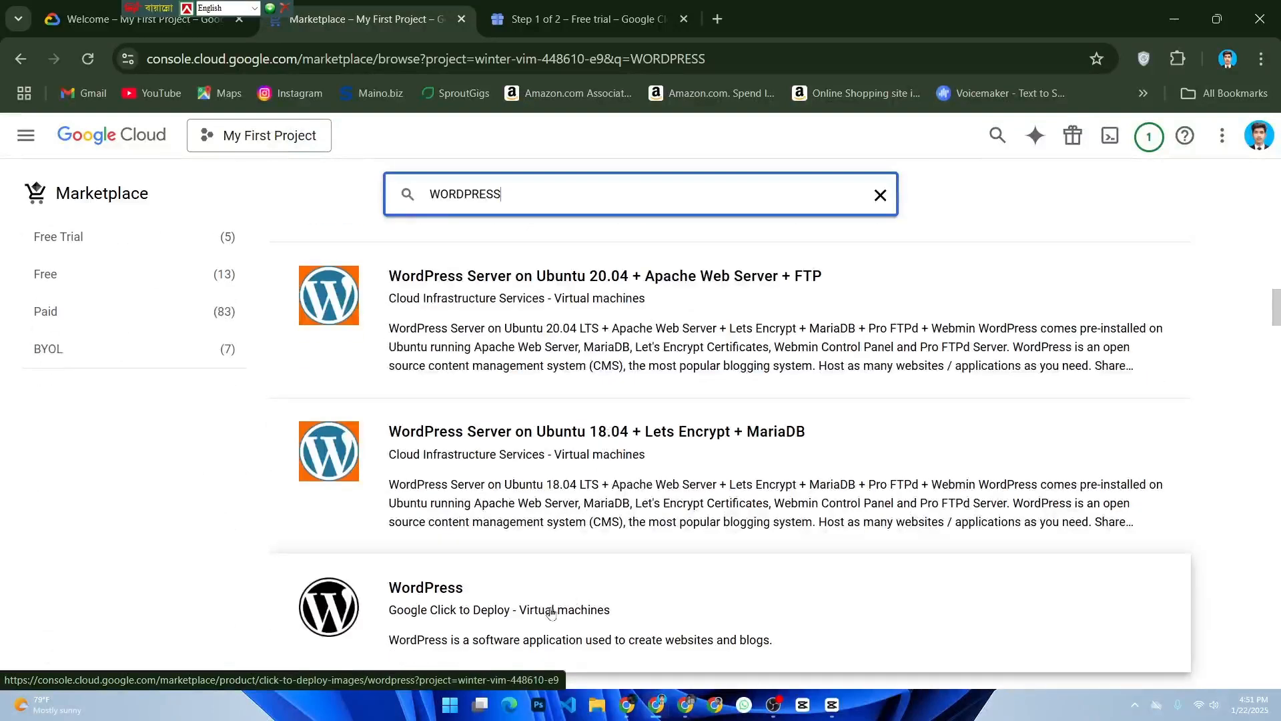
- Open the WordPress – Google Click to Deploy product details and view its Overview
click(424, 587)
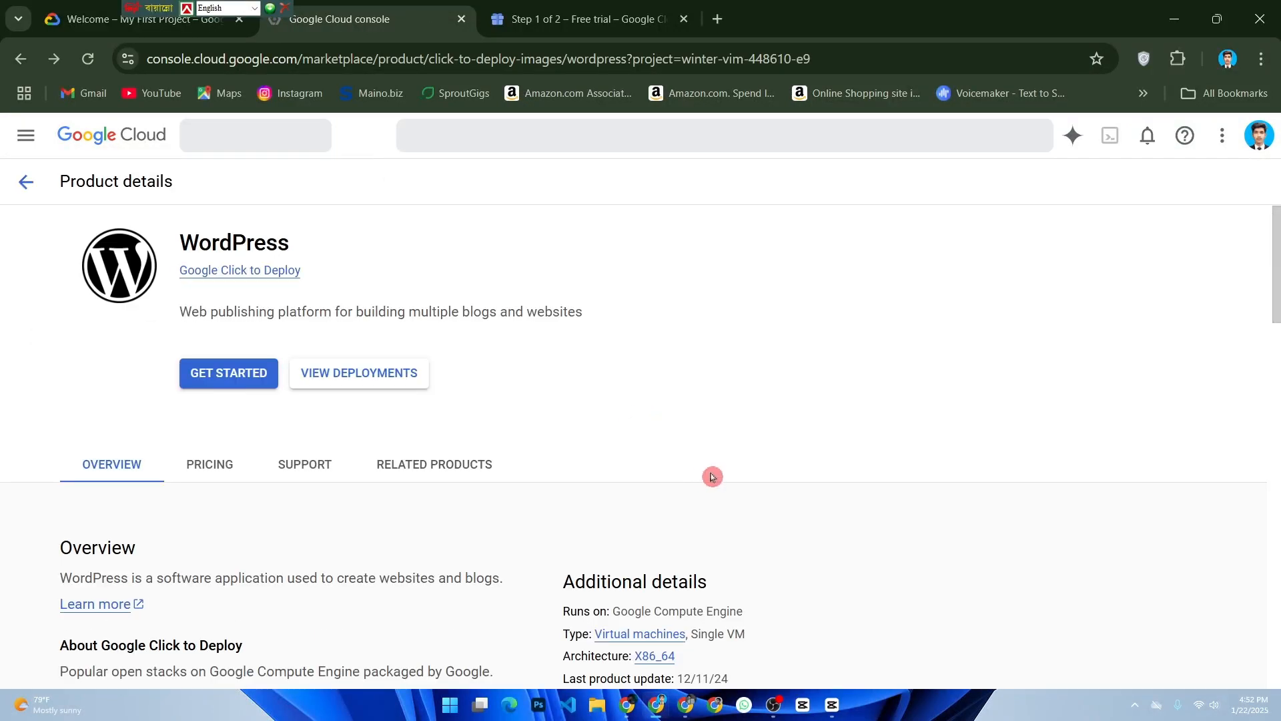
scroll(down, 3)
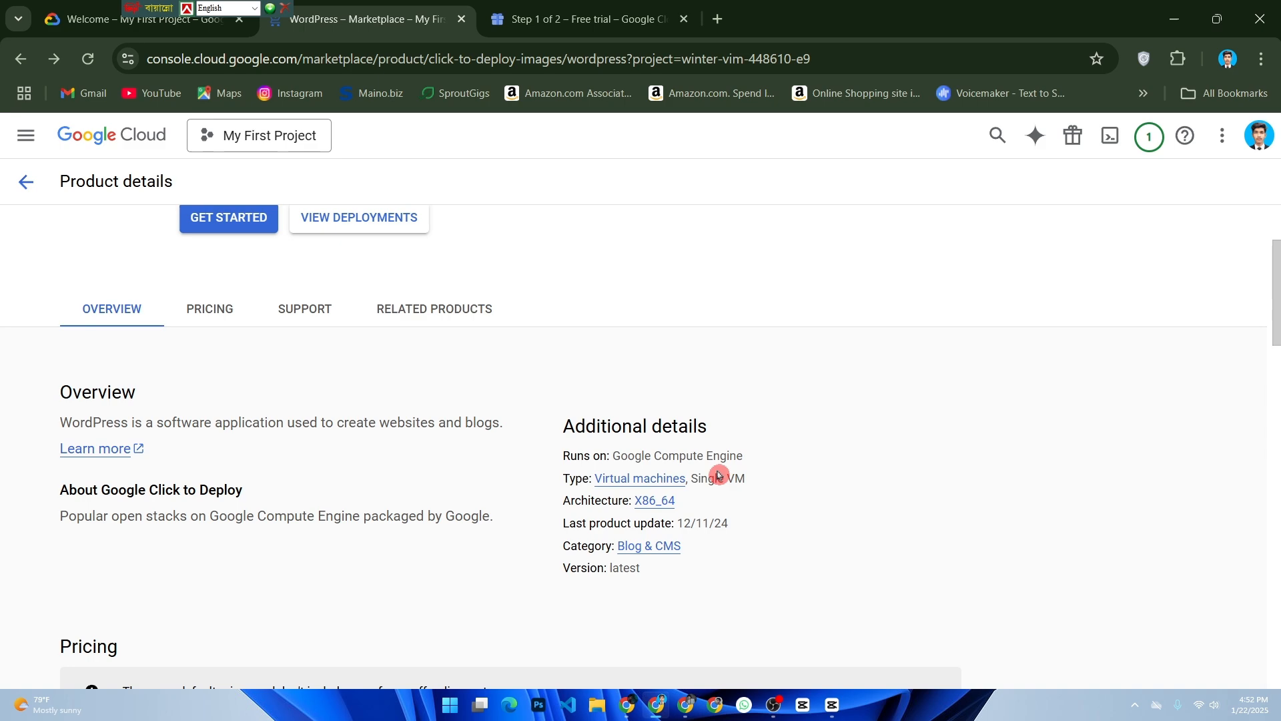
click(209, 308)
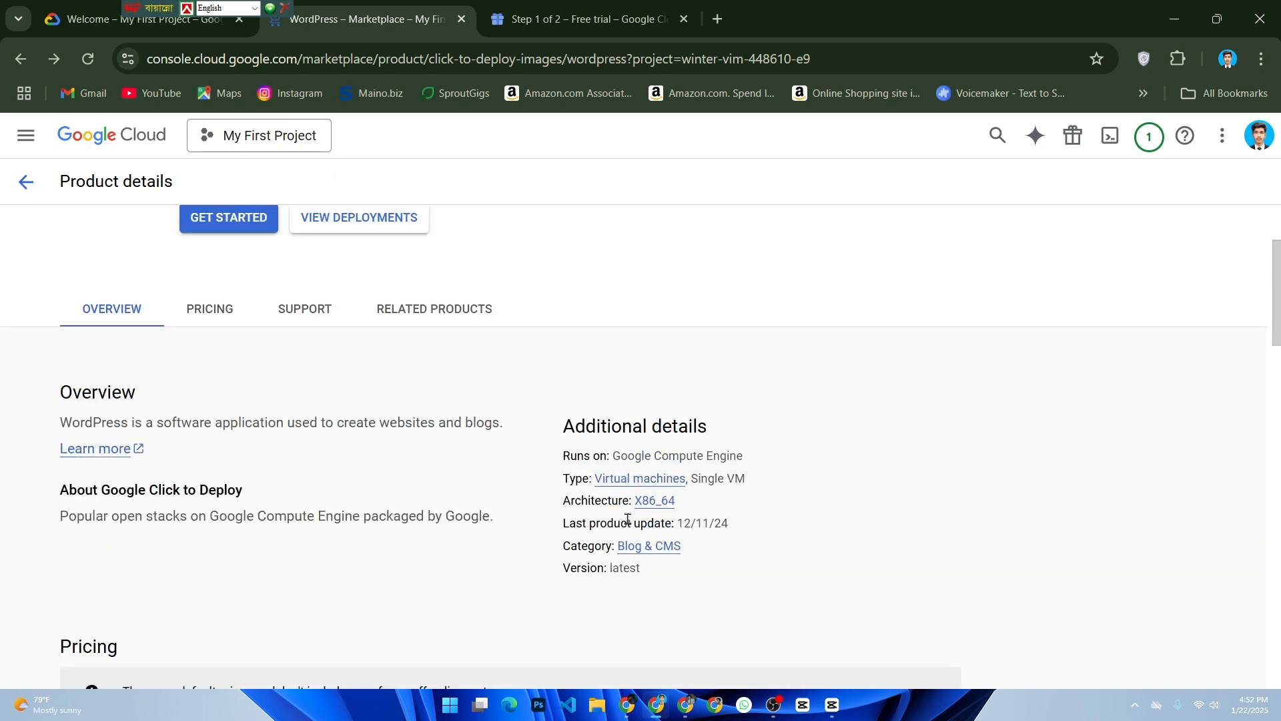
- Review the Pricing estimate of USD 13.17 monthly, then return to the top of Product details
scroll(down, 3)
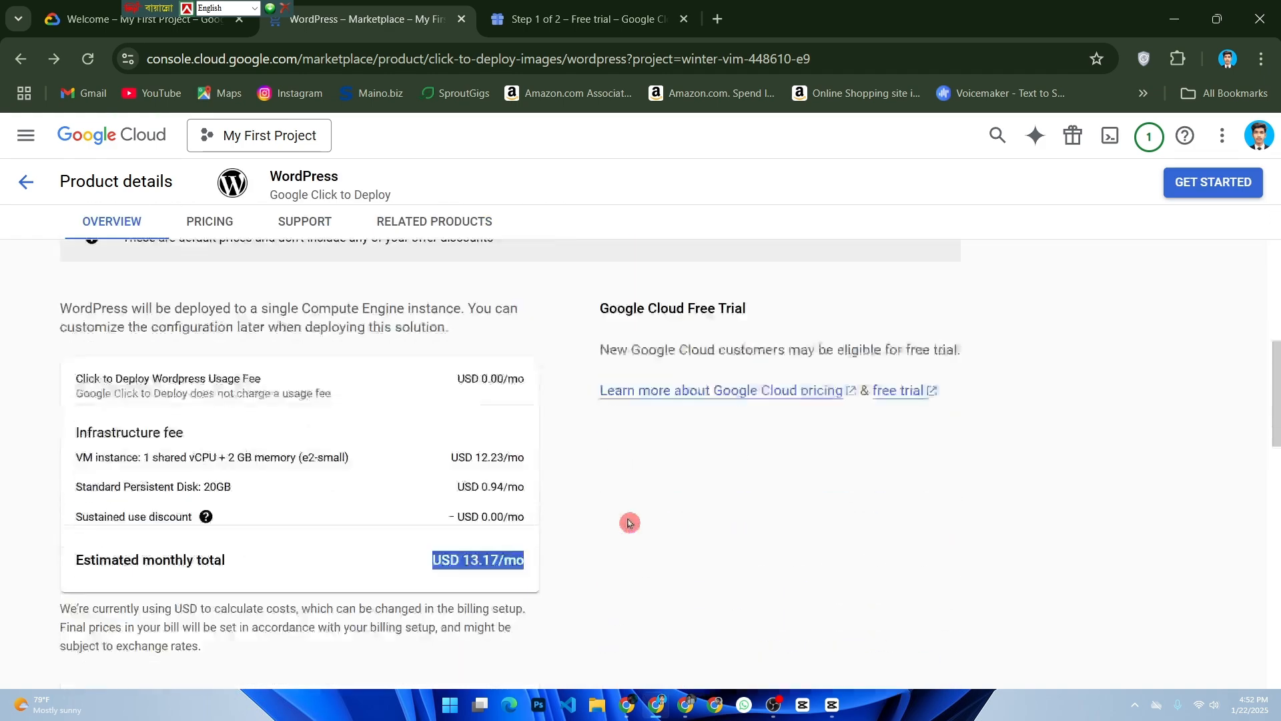
click(209, 221)
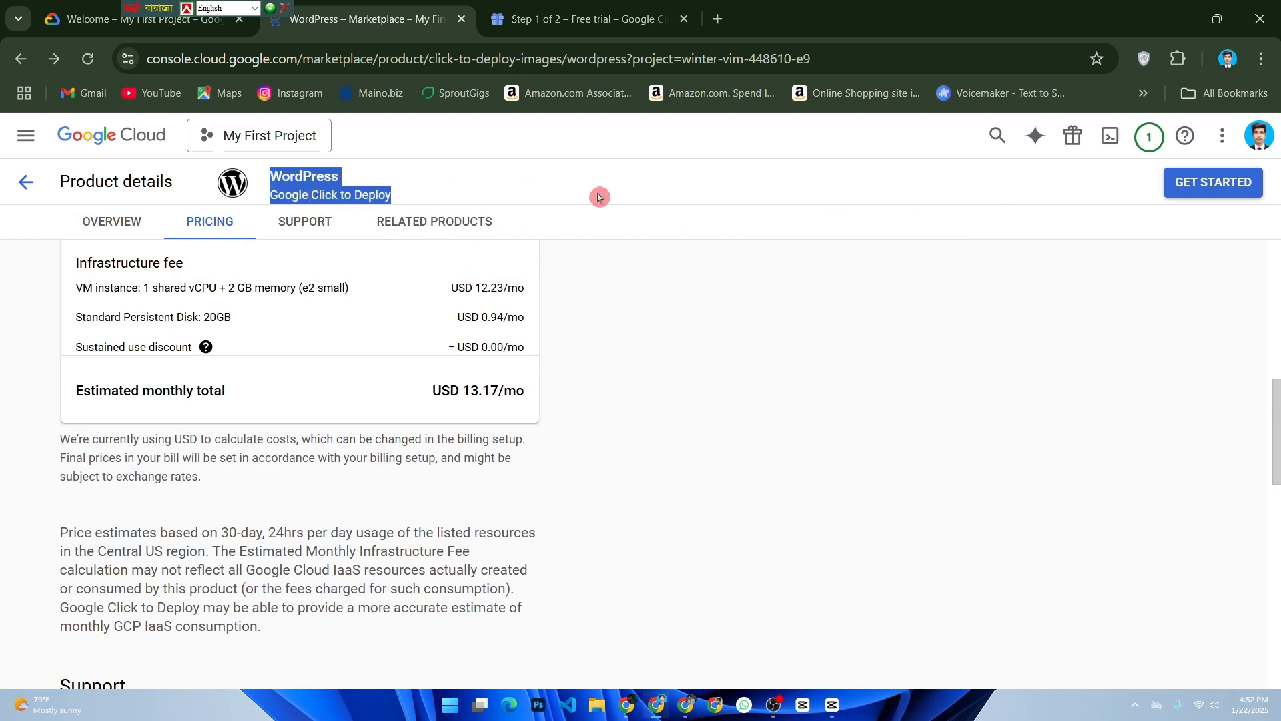
click(110, 220)
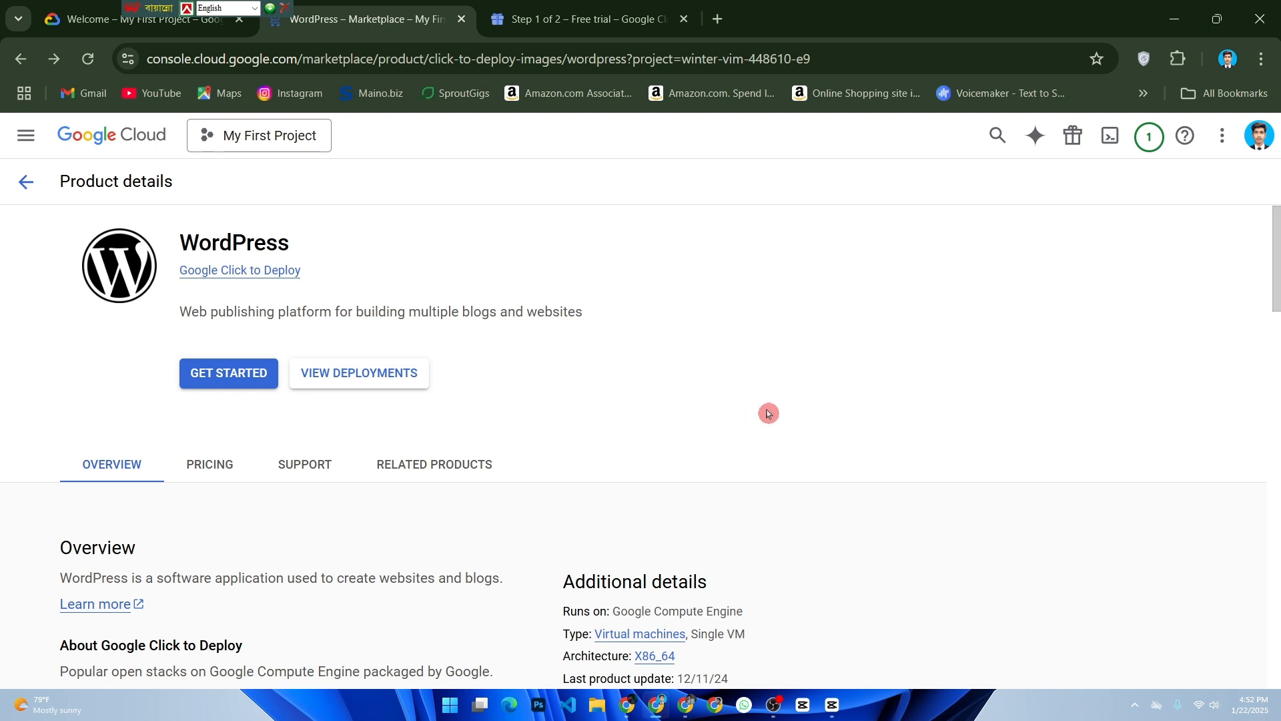
mouse_move(782, 411)
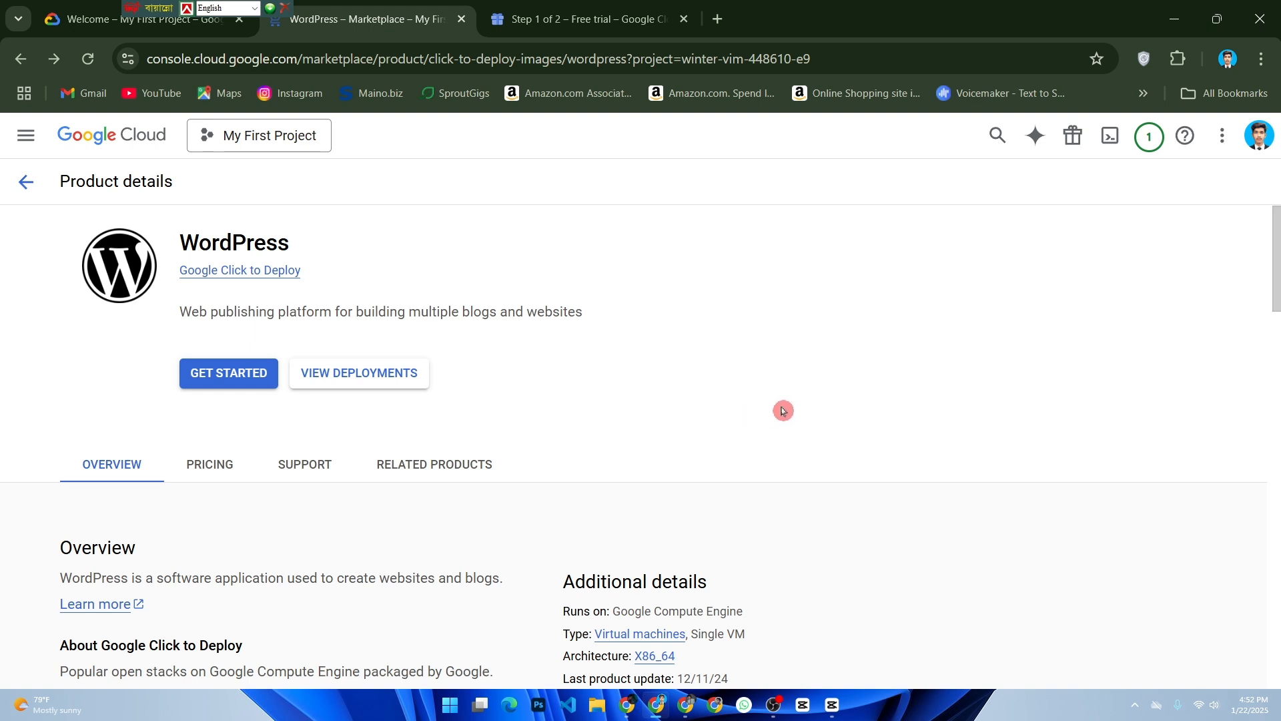